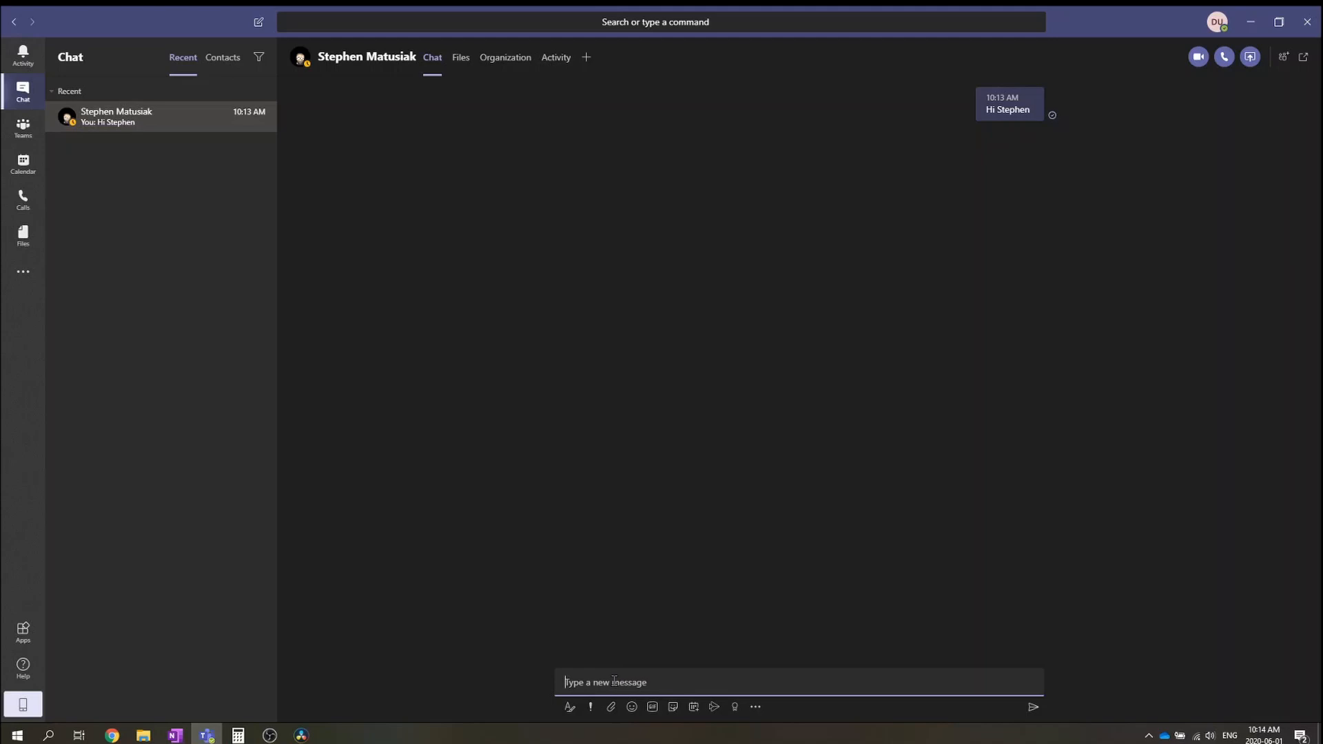
- Send Stephen the message 'here is an update on this project'
type("here is a")
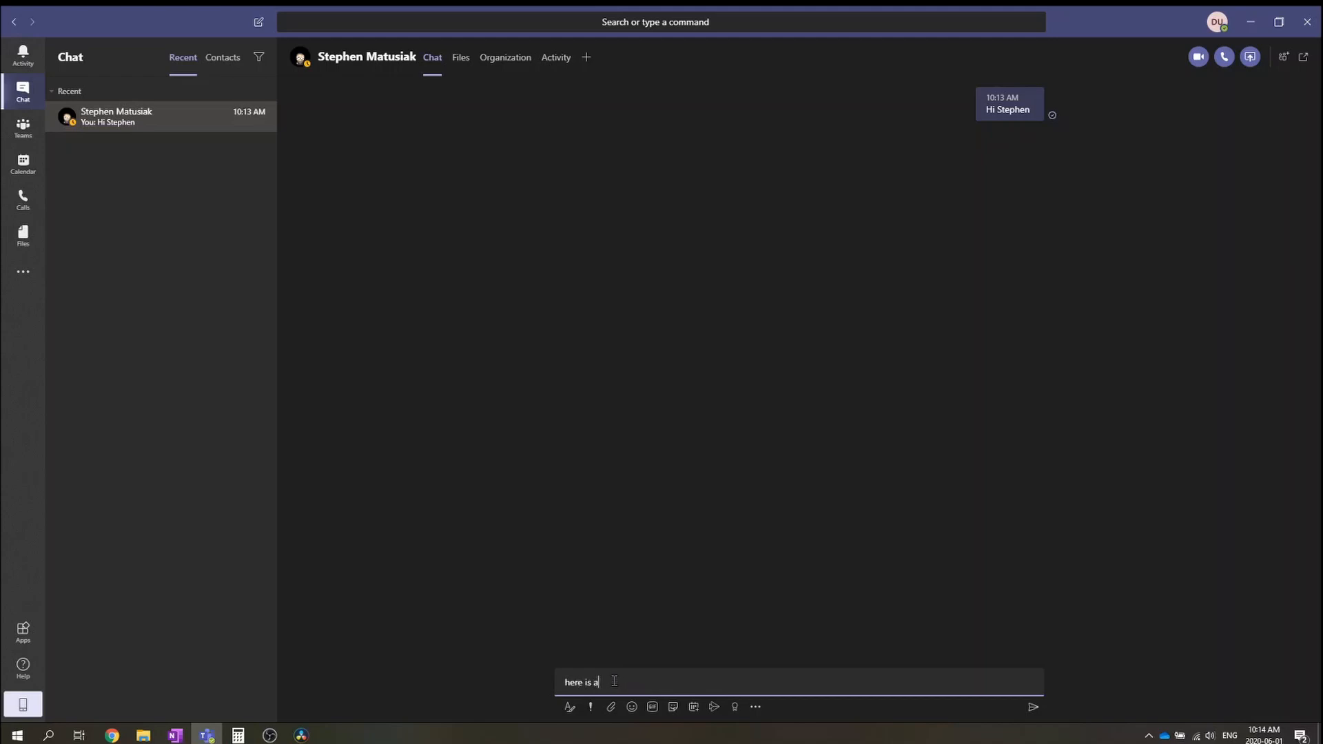
type("n update on thi")
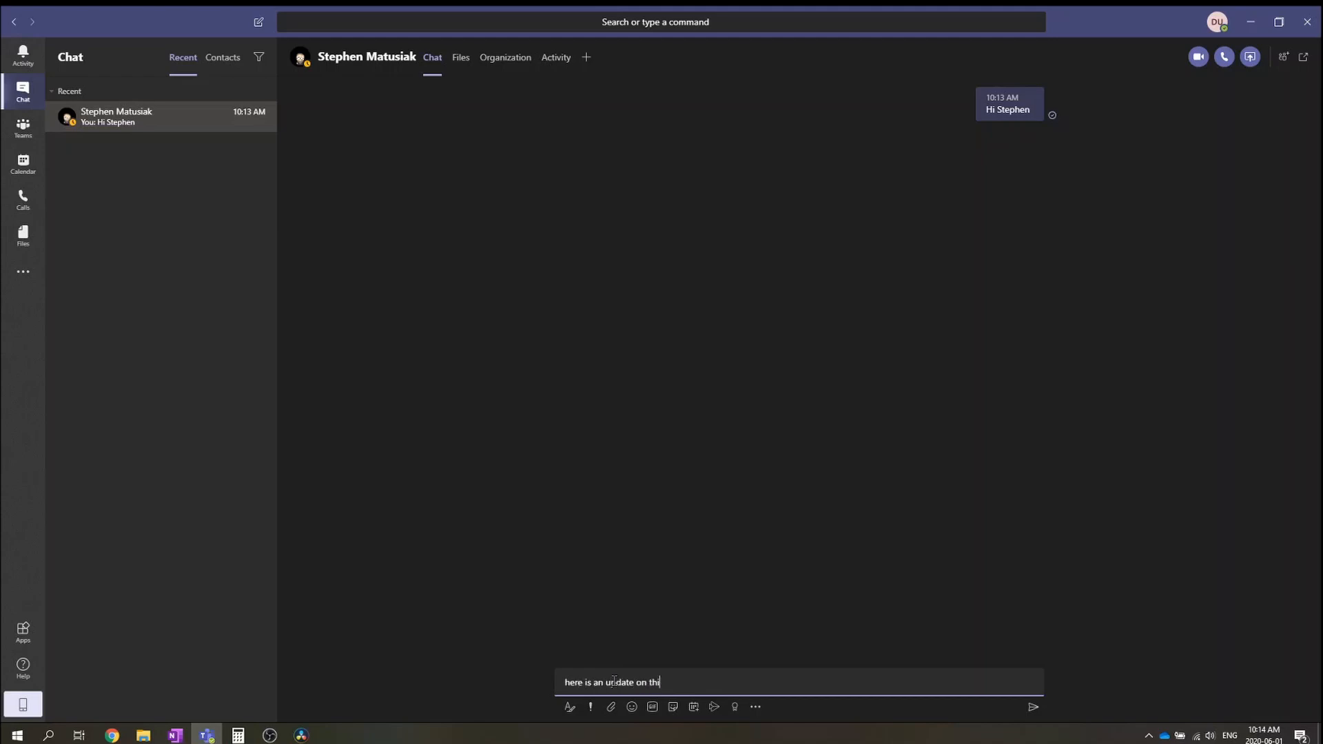
type("s project")
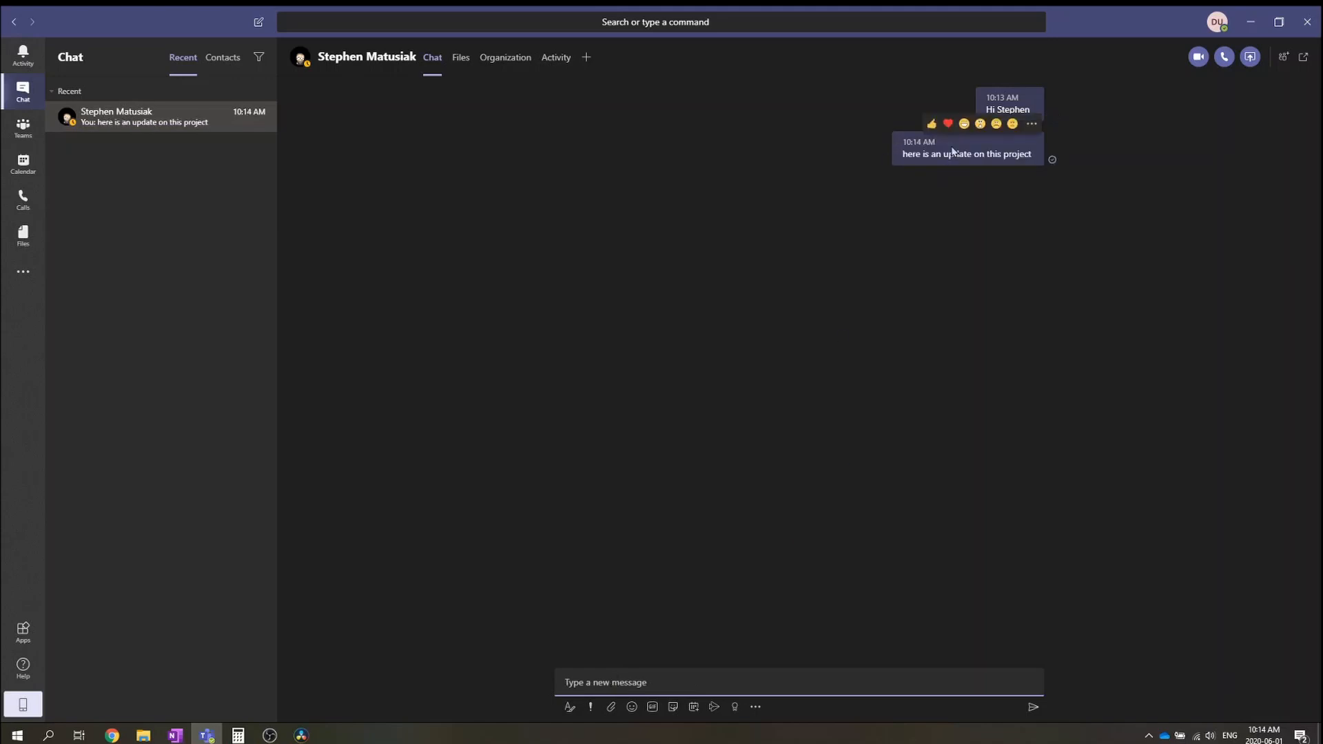
mouse_move(743, 154)
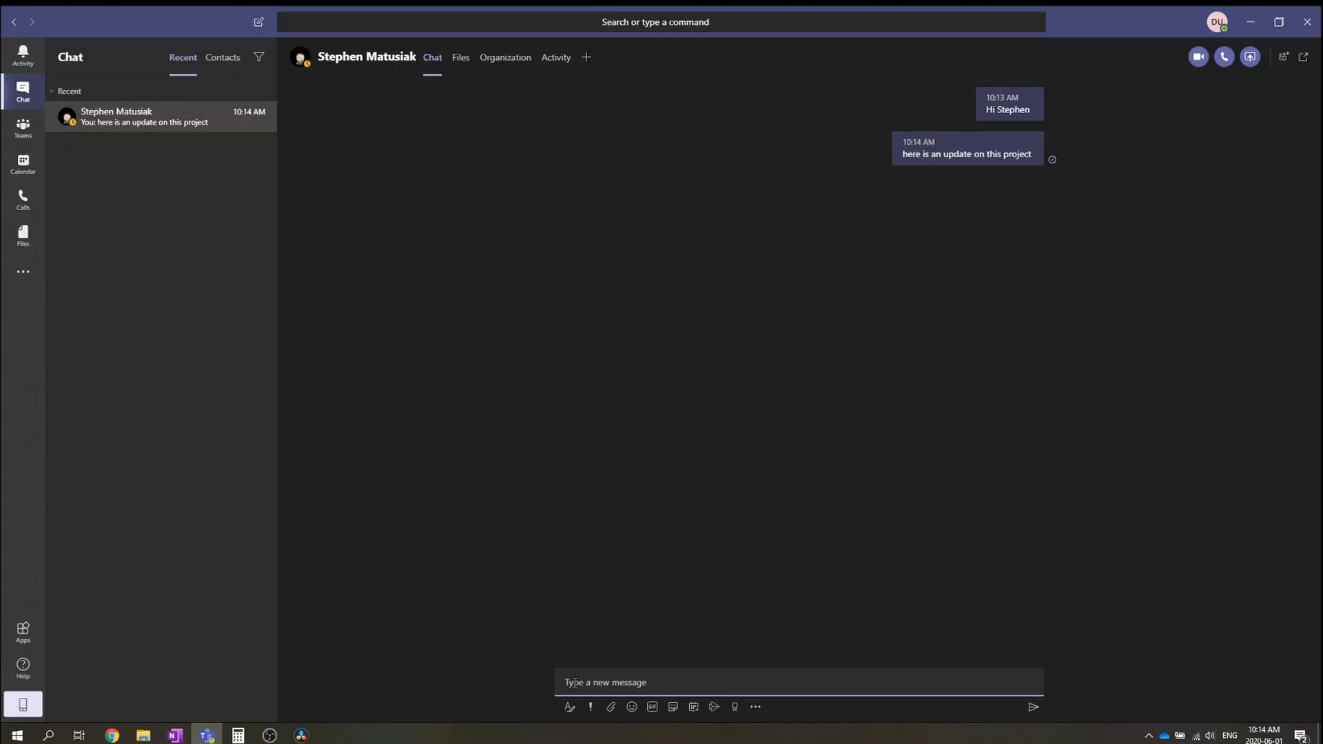
- Write 'Hi' and add the facepalm emoji found by searching 'facepalm'
type("Hi")
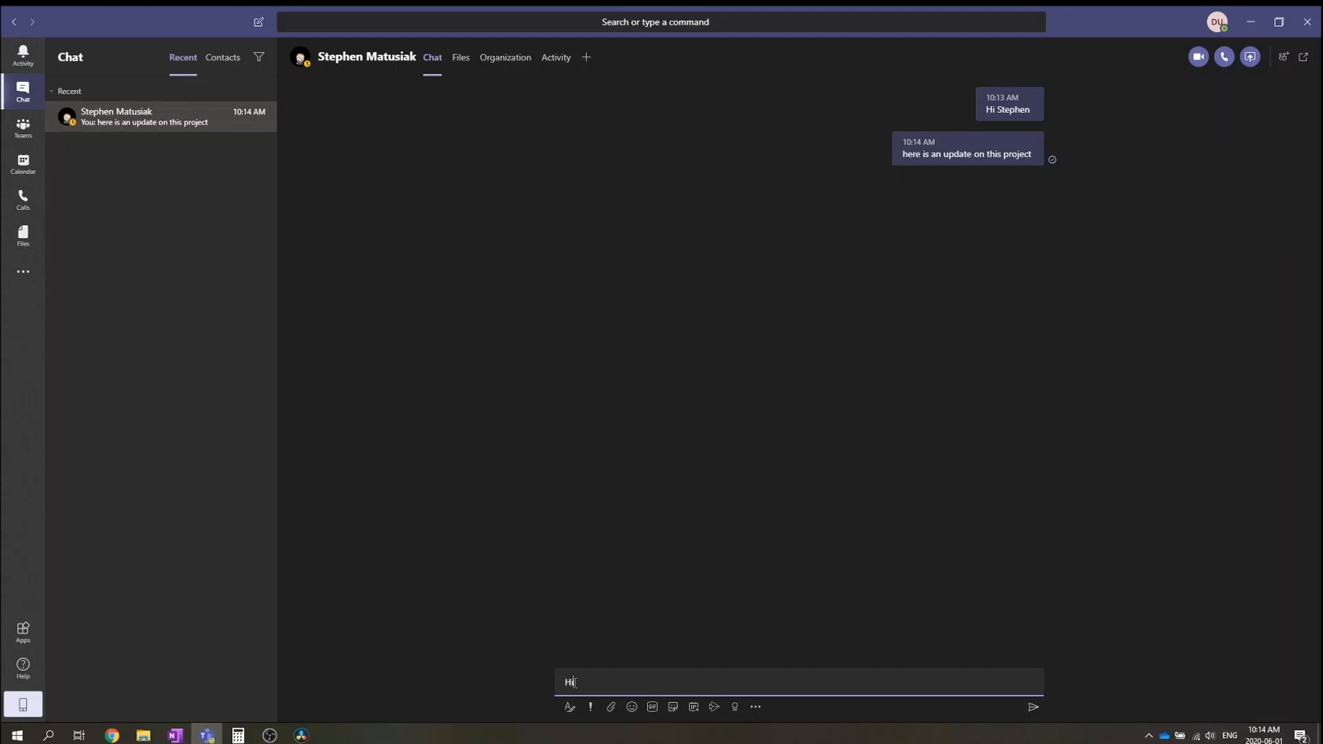
mouse_move(631, 707)
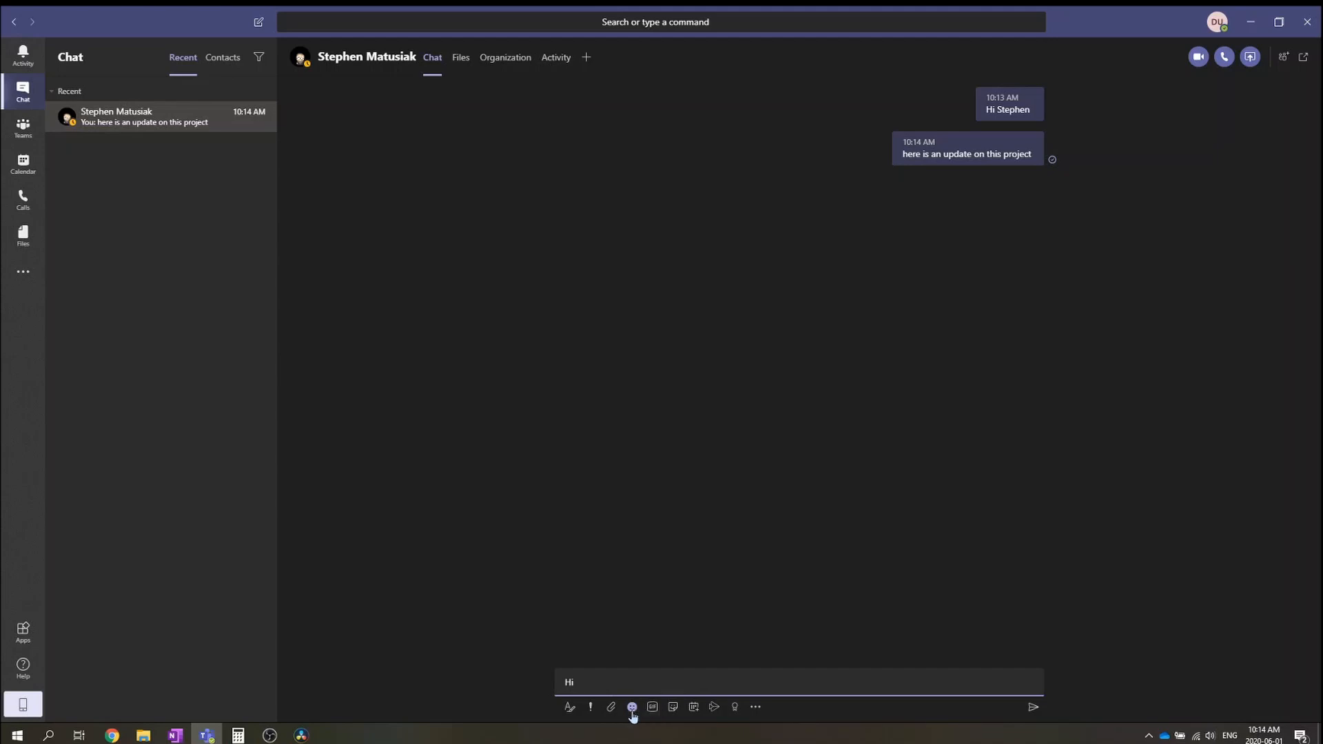
left_click(632, 707)
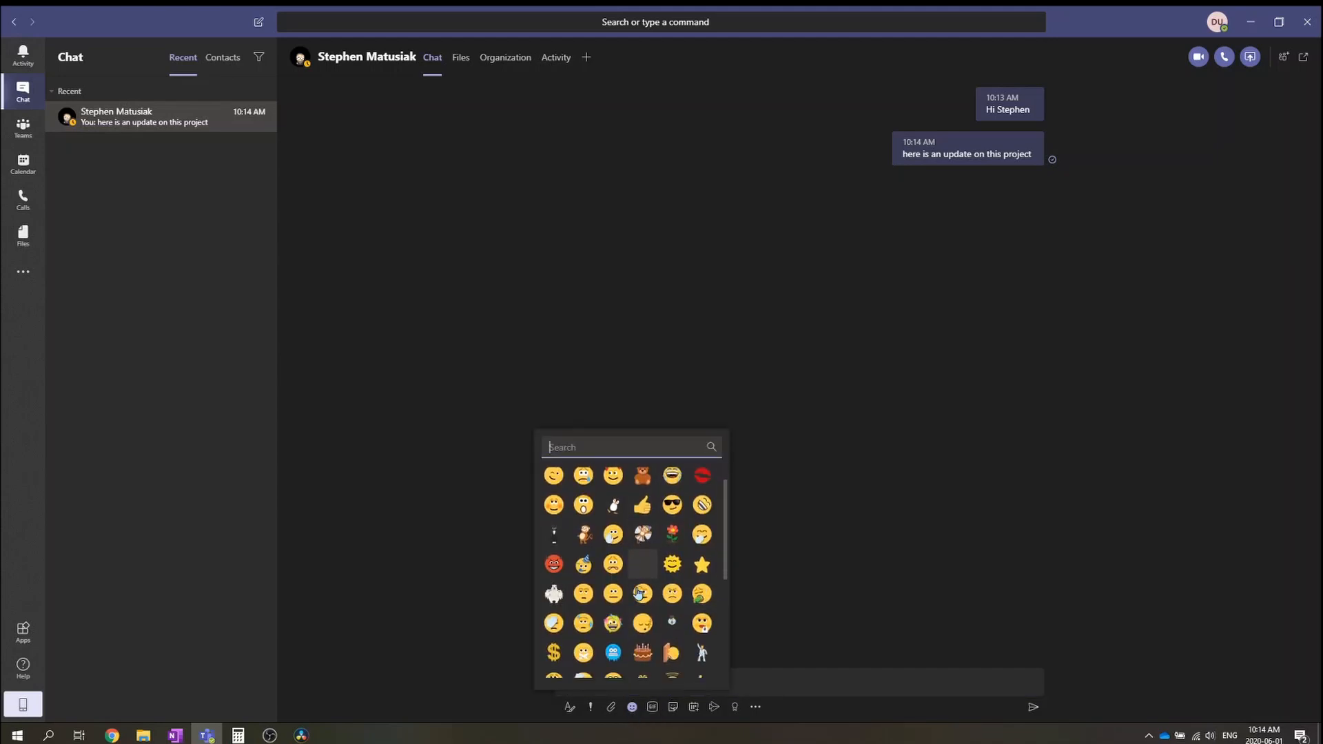
scroll("down", 3)
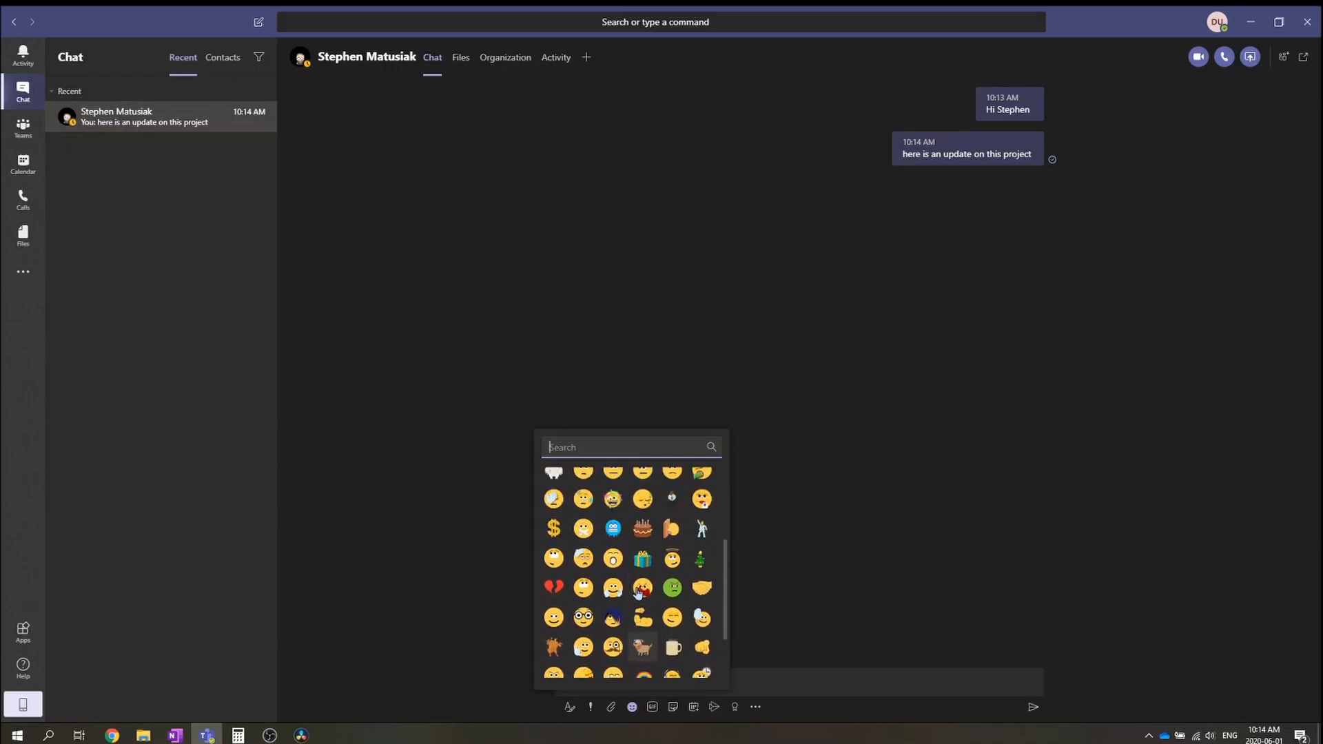
scroll("up", 3)
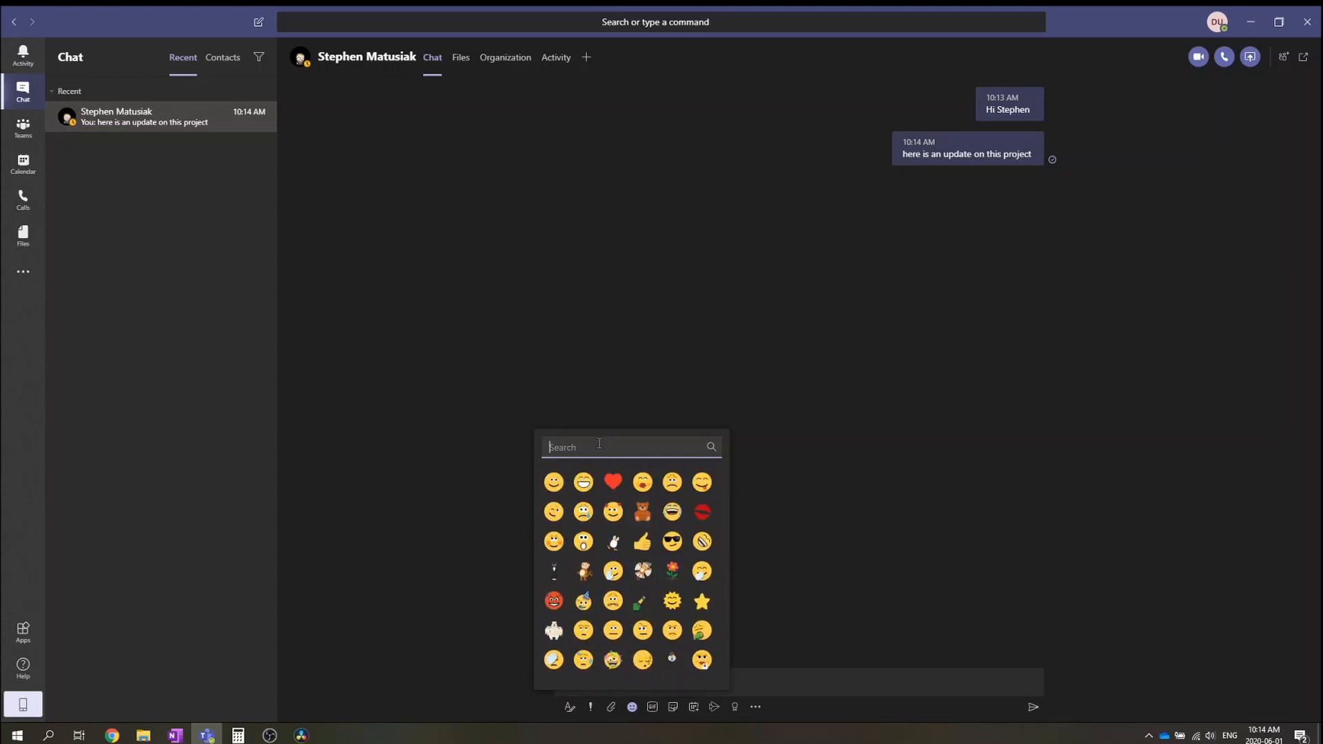
type("facepa")
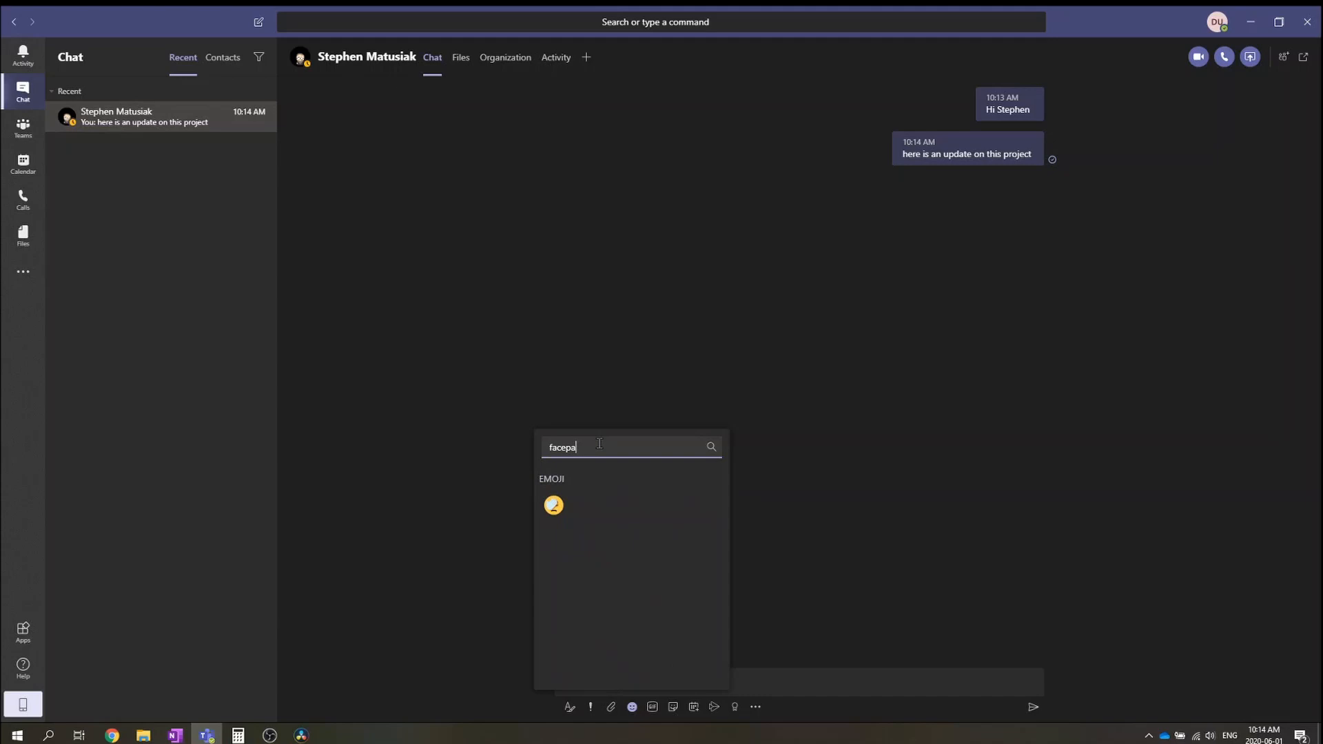
type("lm")
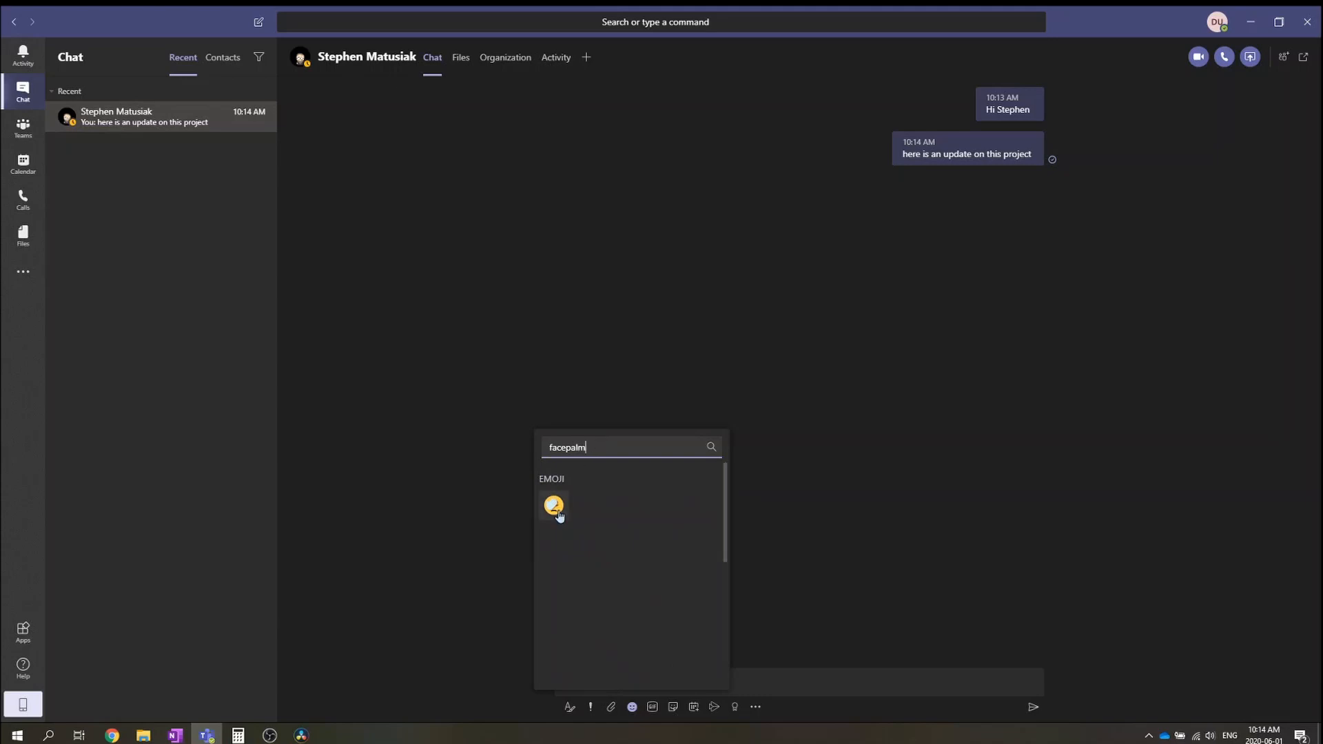
left_click(554, 505)
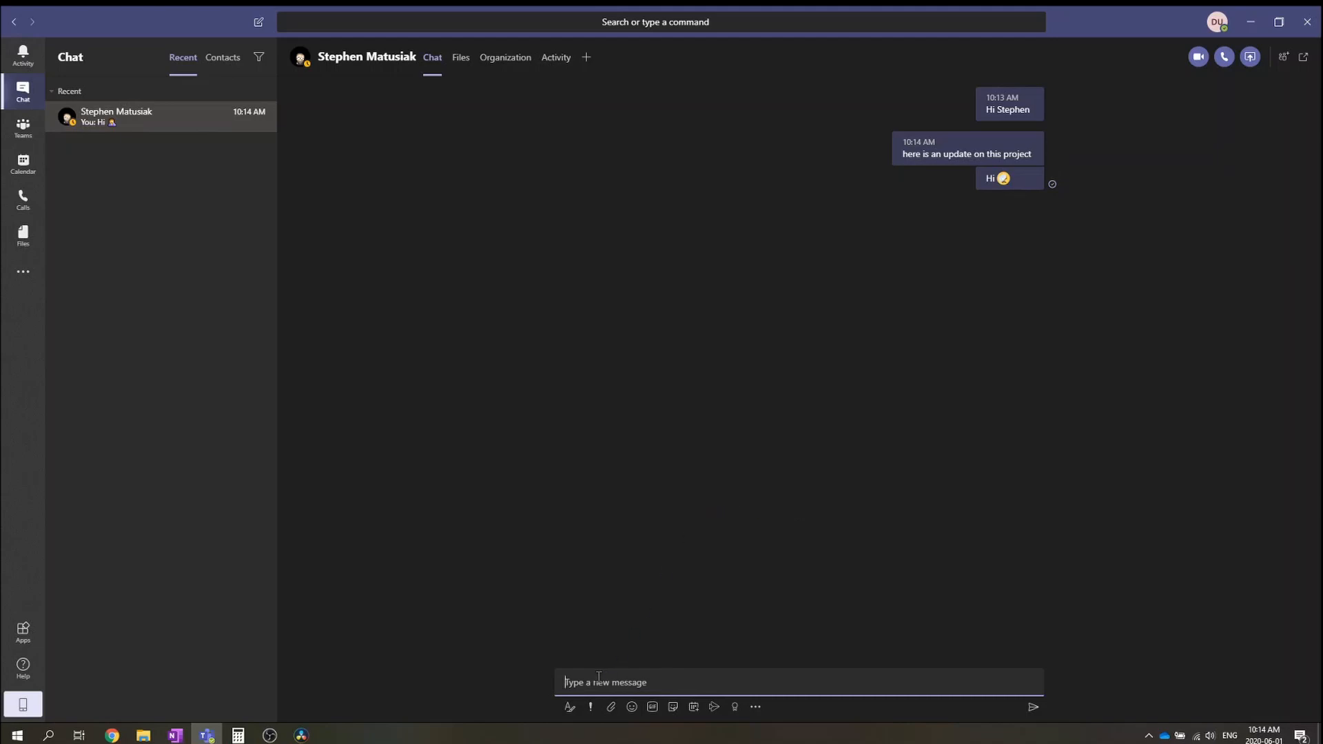
mouse_move(921, 237)
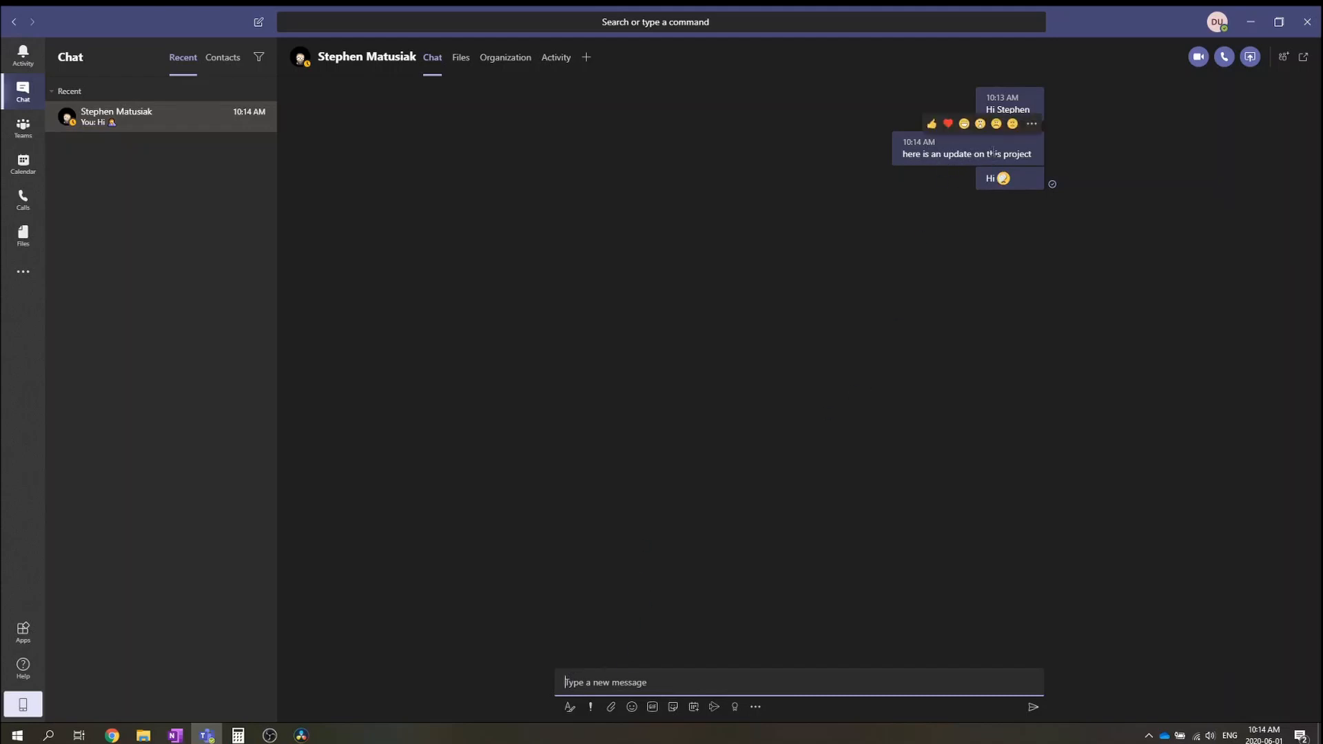
mouse_move(614, 519)
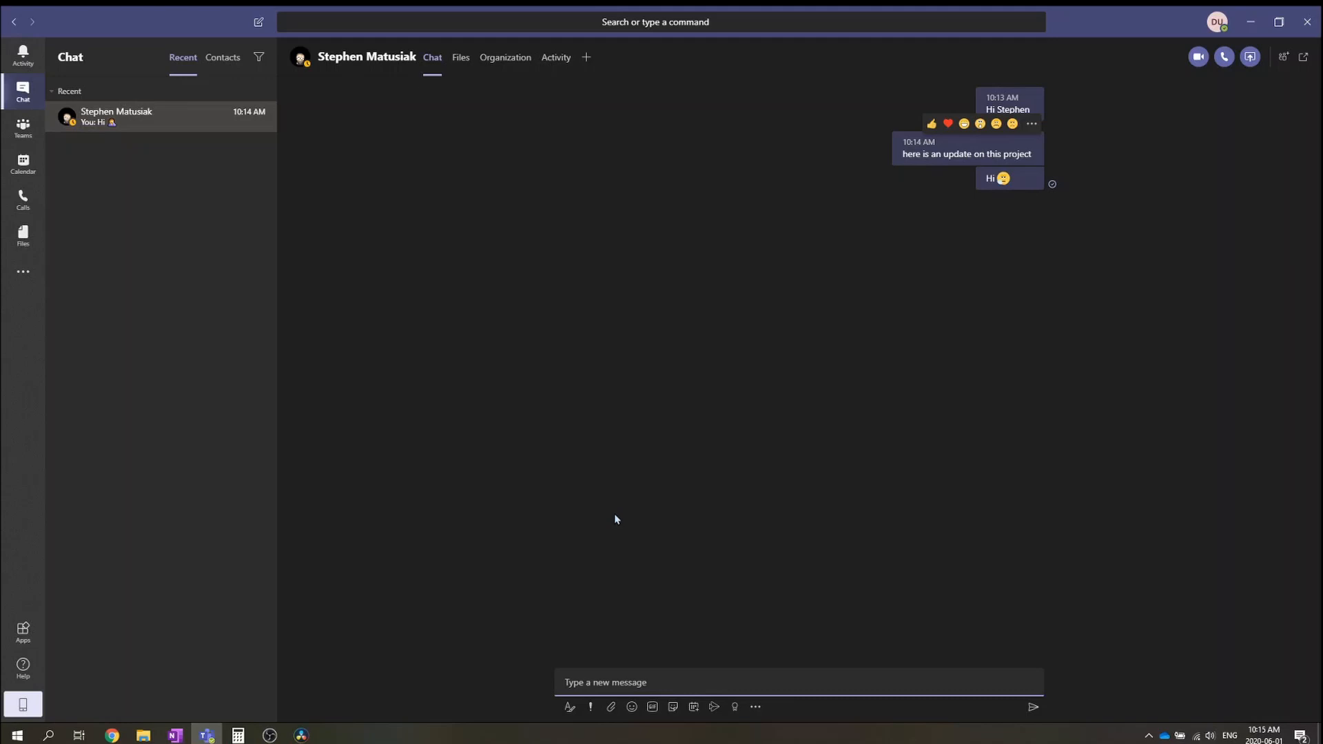
mouse_move(570, 707)
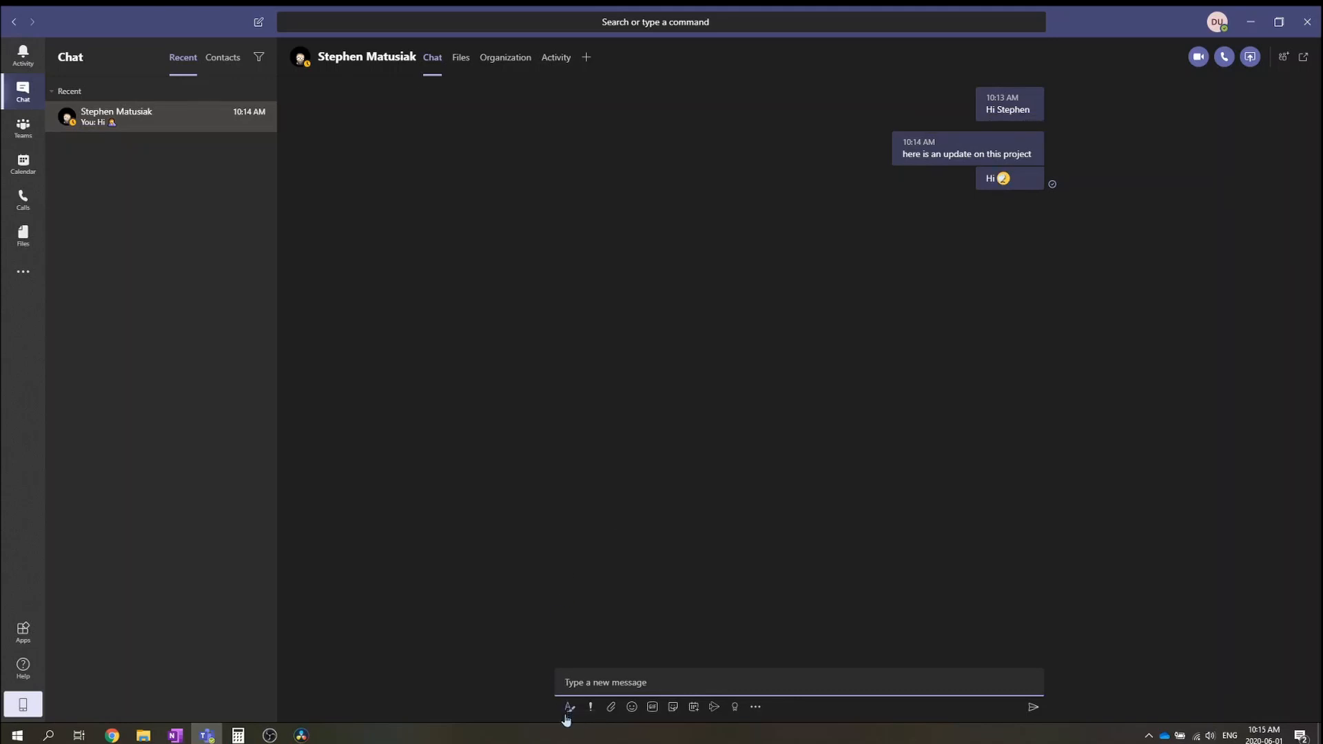
mouse_move(568, 706)
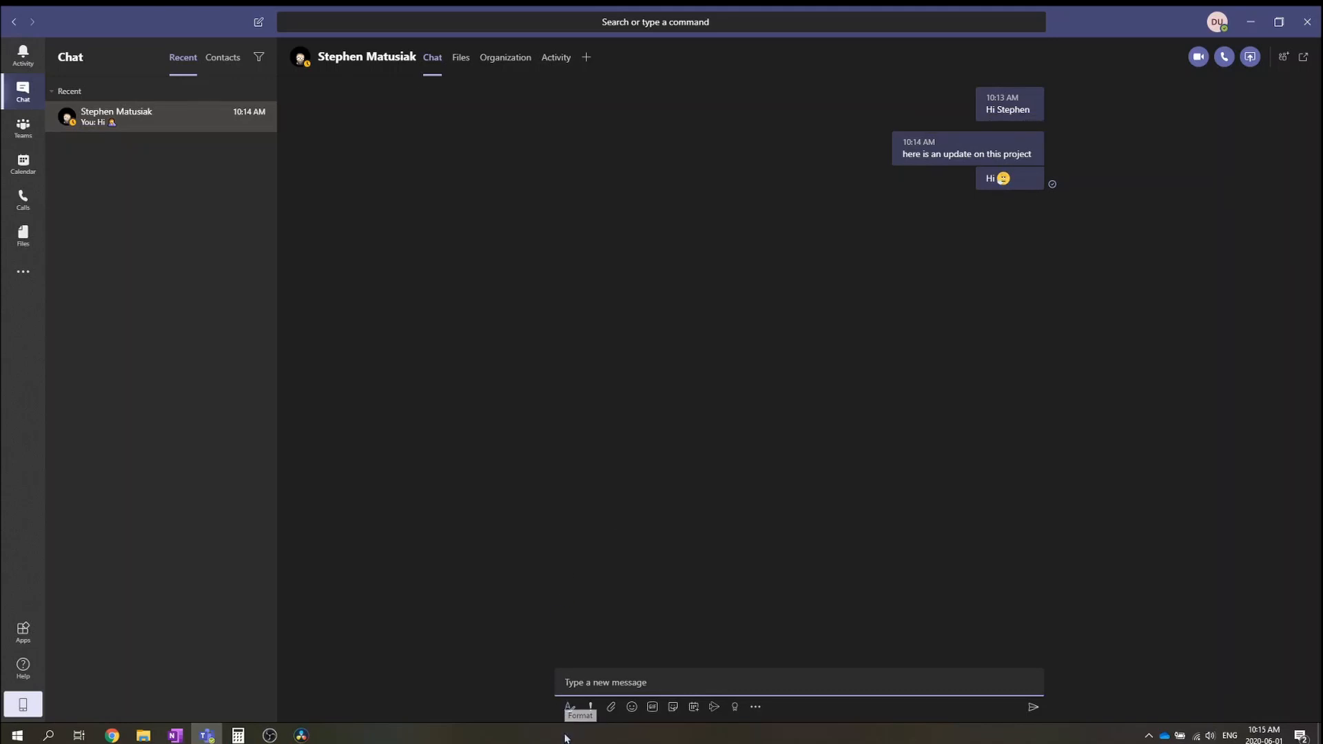
- Expand the compose box into the rich-text formatting editor
left_click(569, 707)
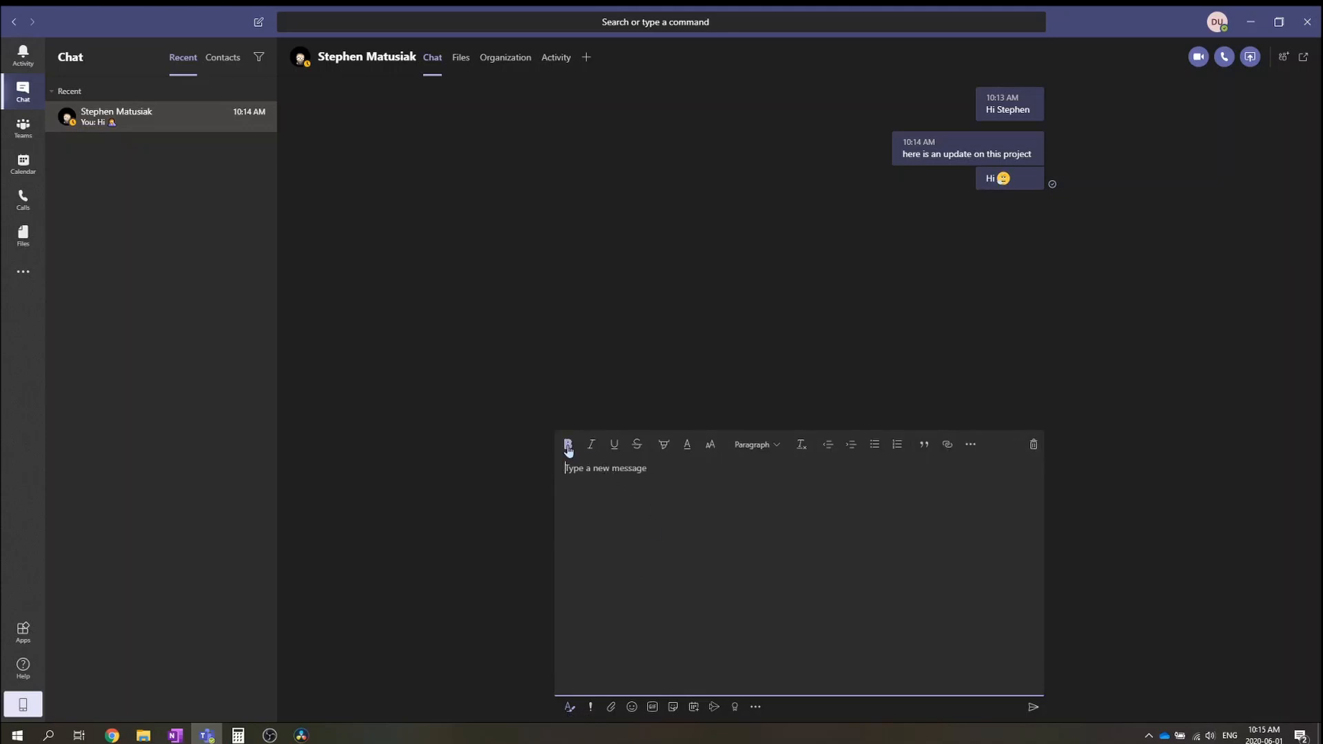
mouse_move(595, 440)
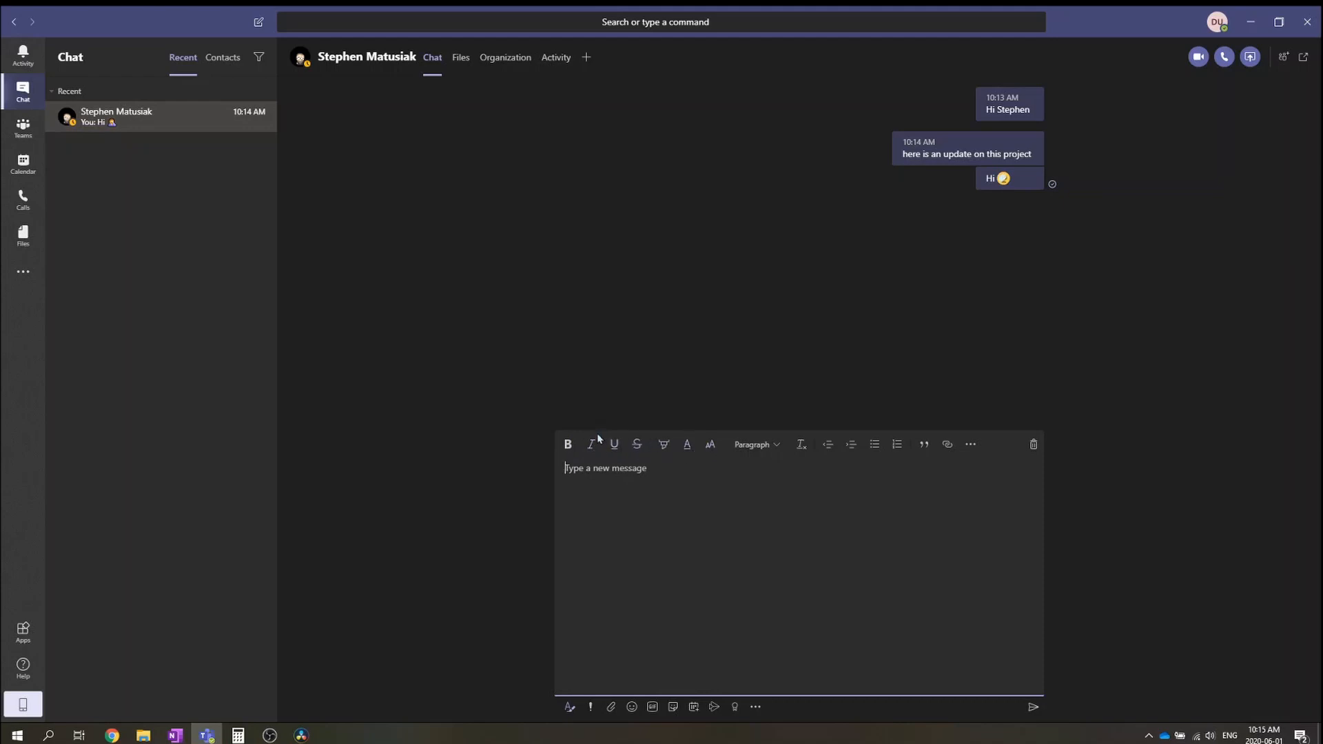
mouse_move(779, 455)
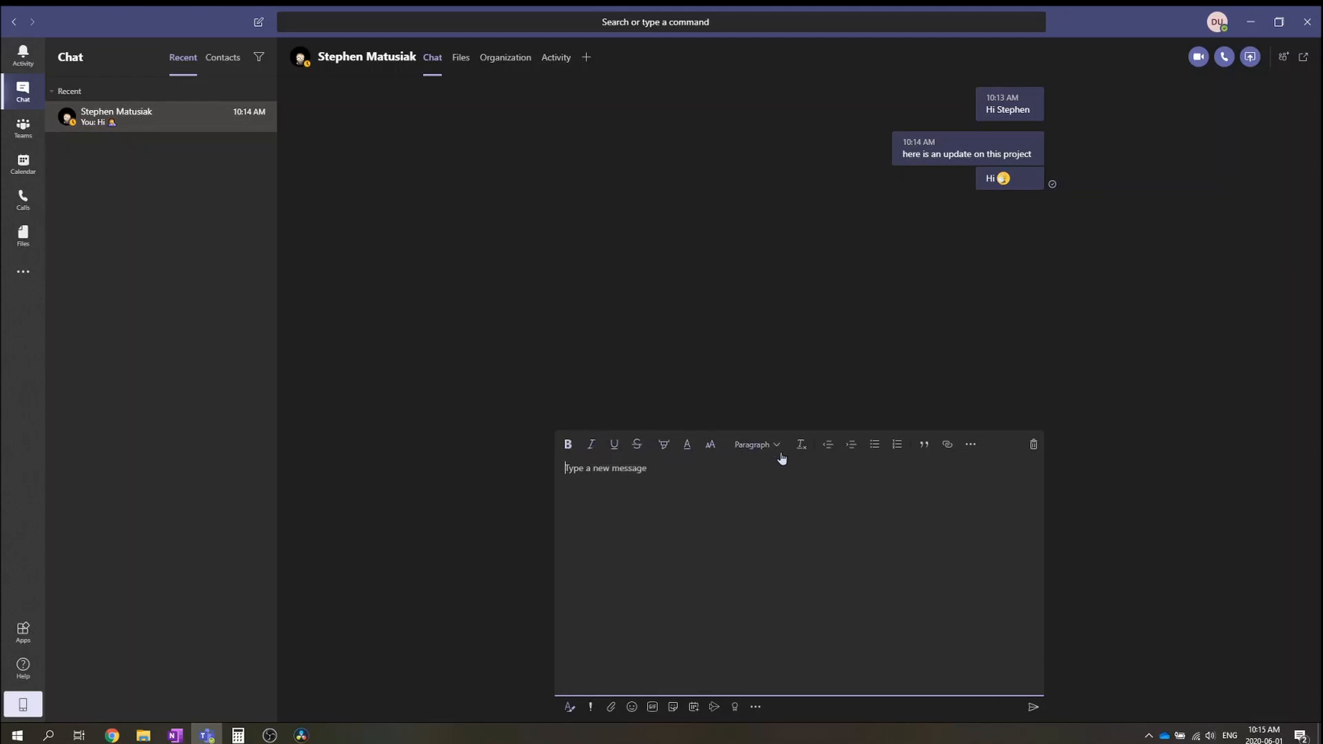
mouse_move(898, 445)
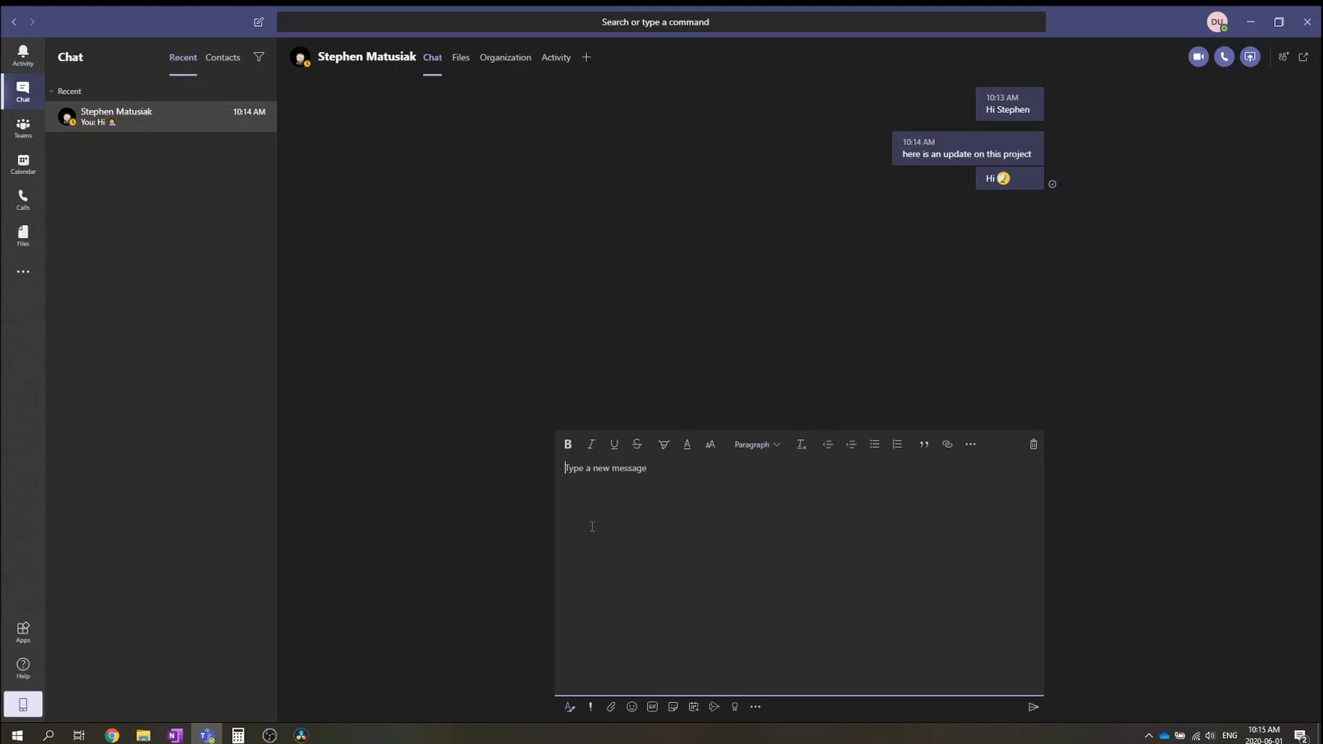
mouse_move(492, 576)
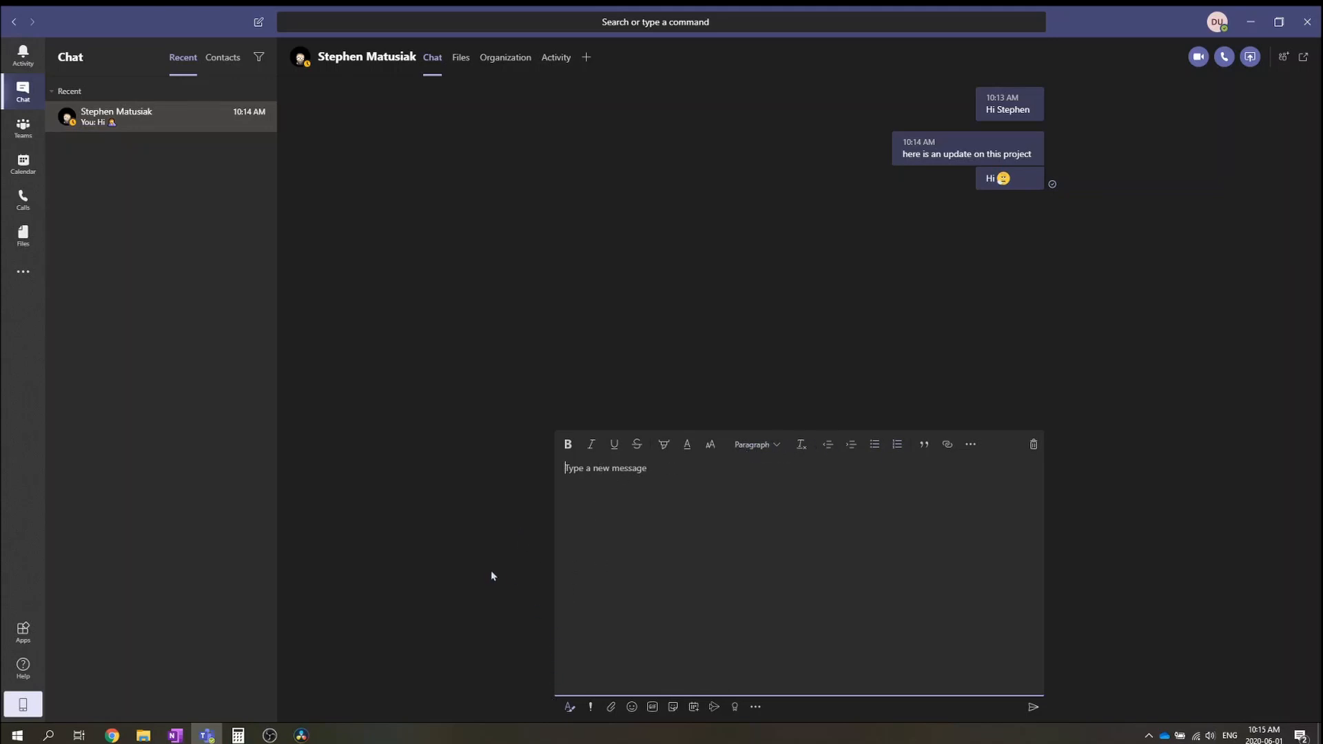
mouse_move(614, 445)
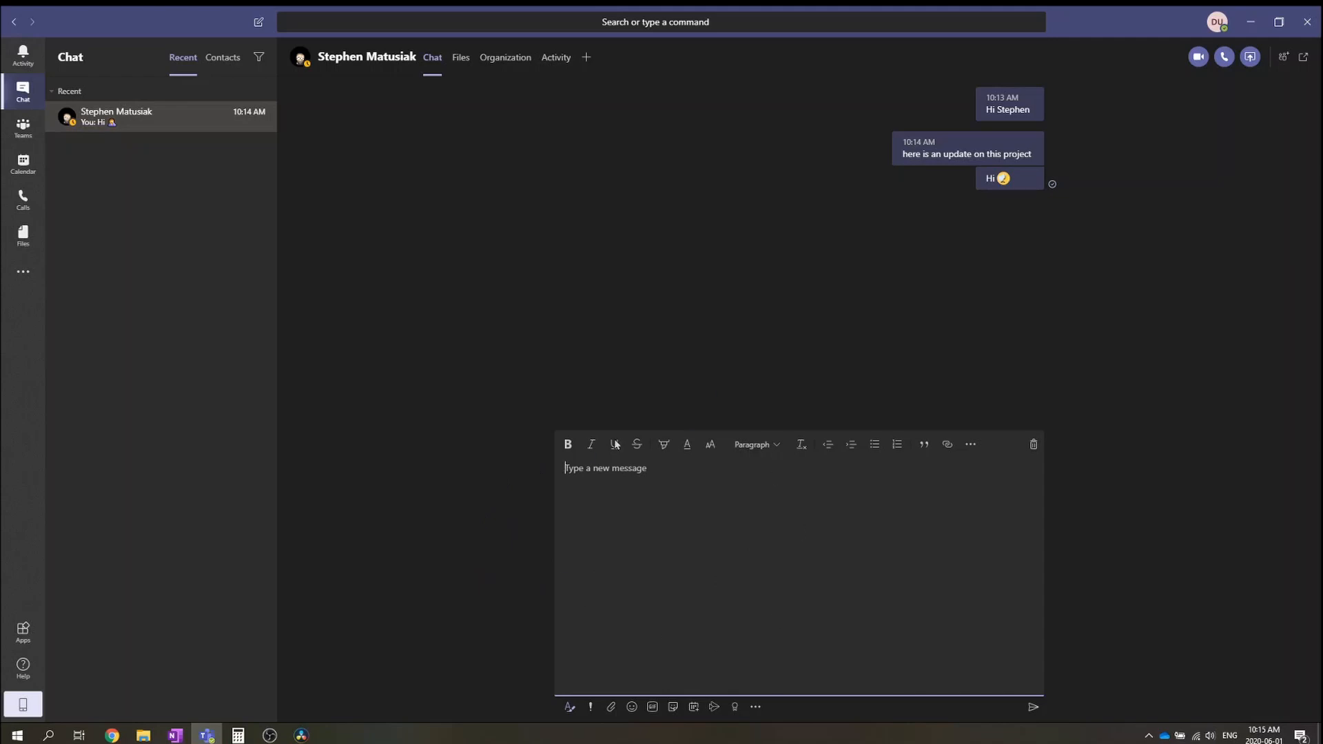
mouse_move(673, 611)
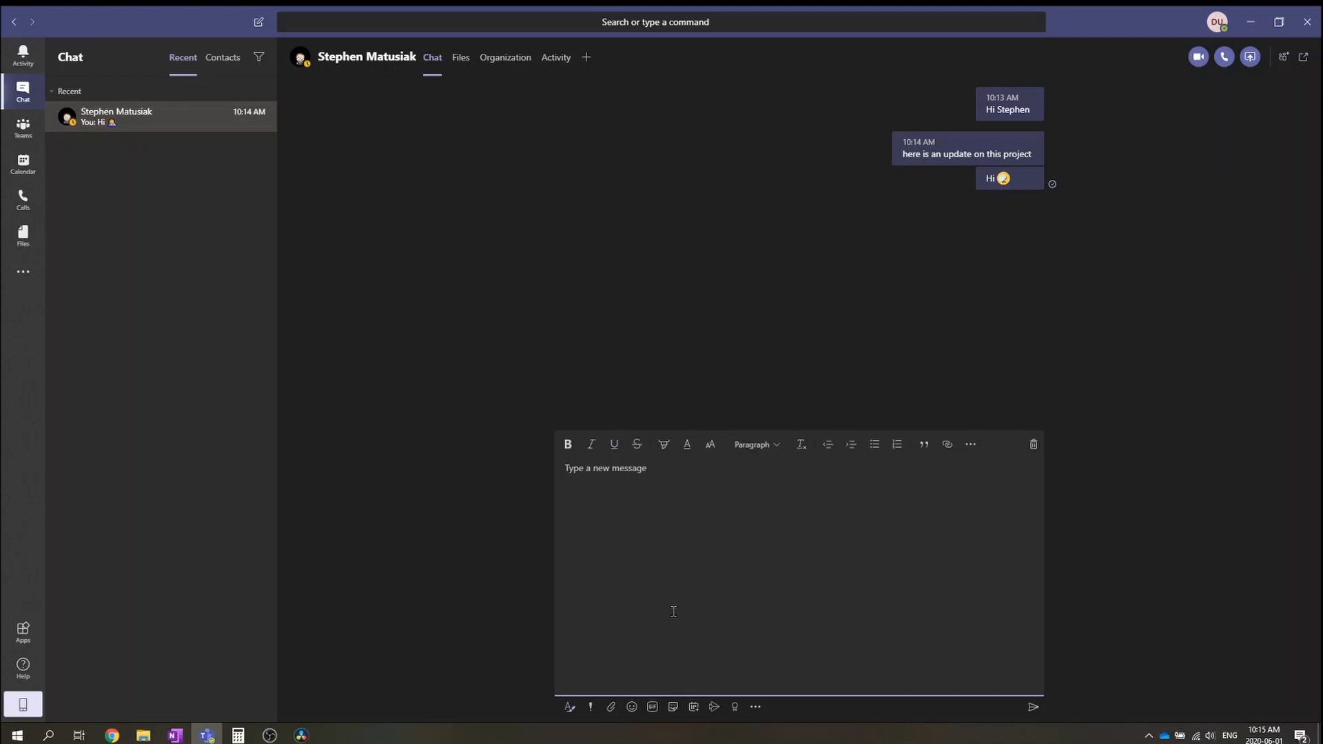